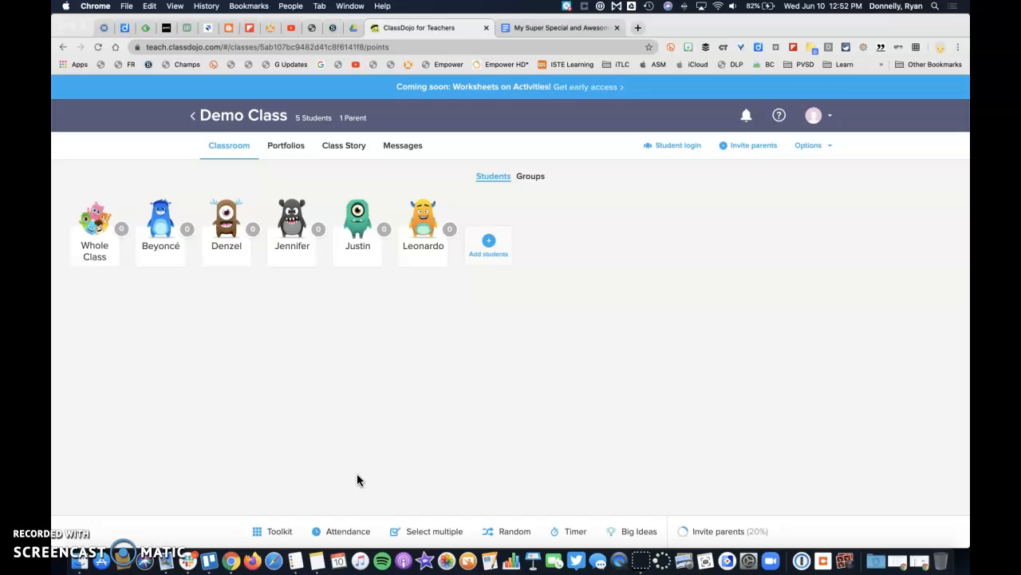
pyautogui.moveTo(332, 291)
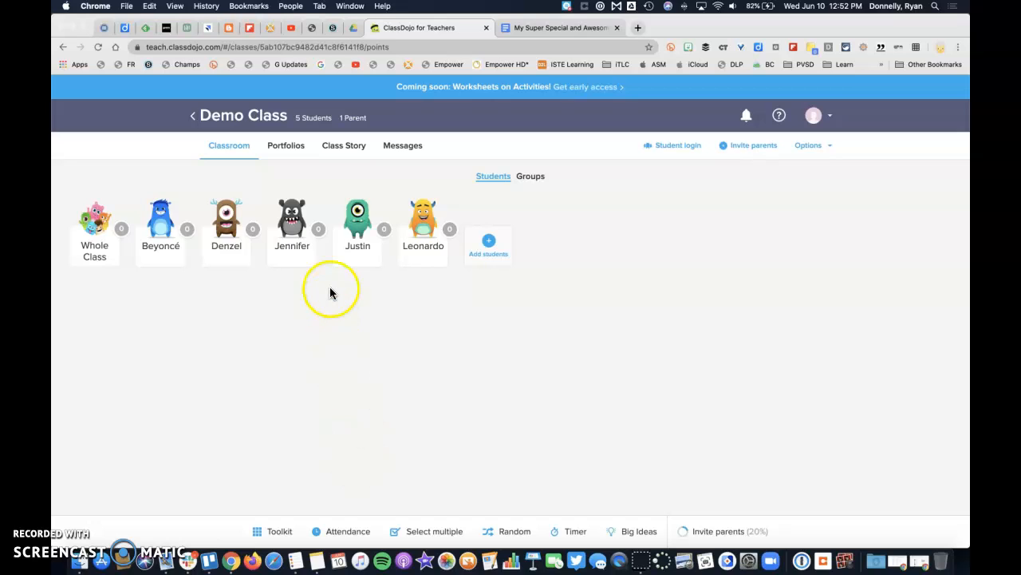
pyautogui.moveTo(313, 172)
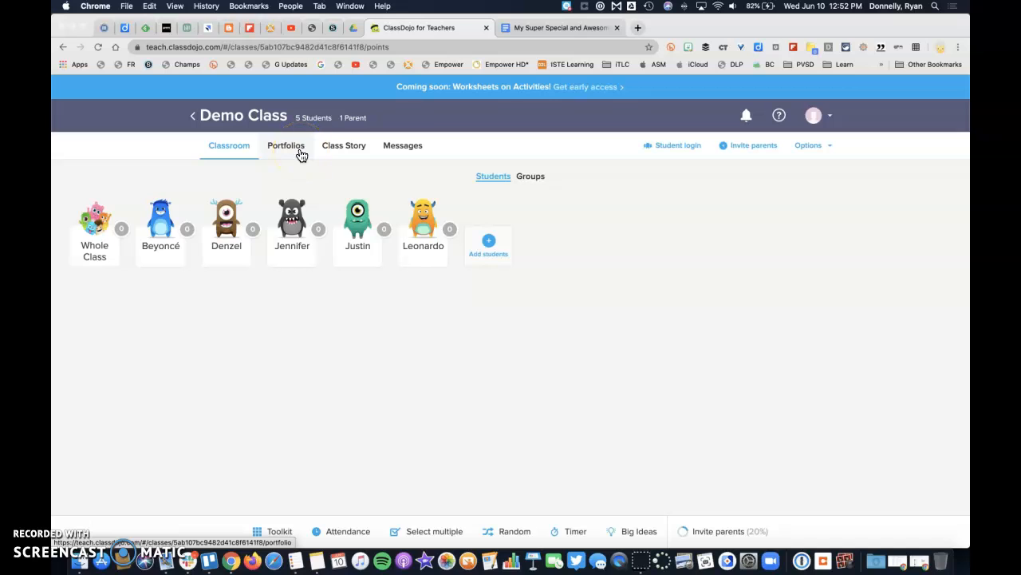
# Show the Demo Class portfolios with its posts and list of activities
pyautogui.click(284, 146)
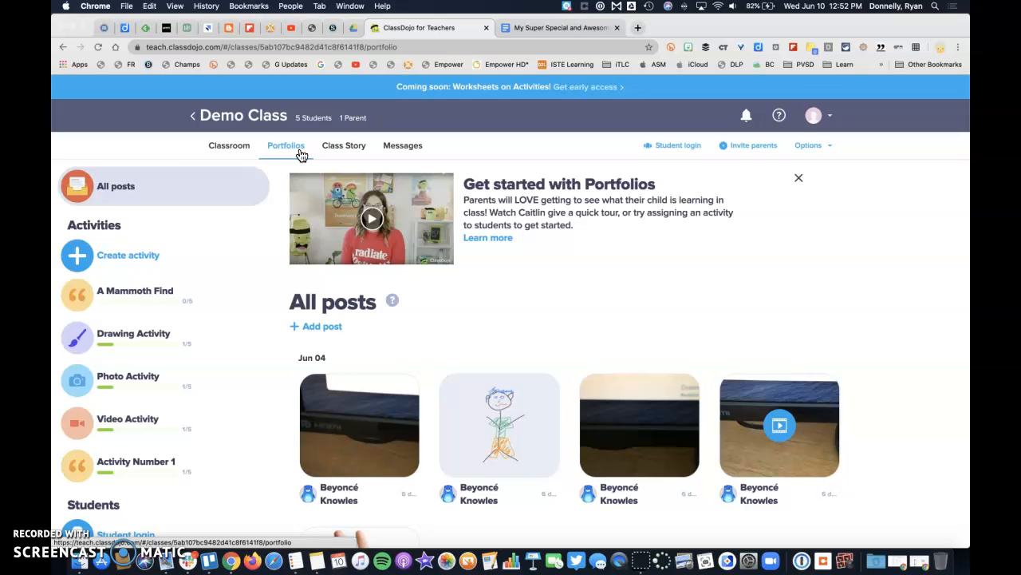
pyautogui.moveTo(153, 253)
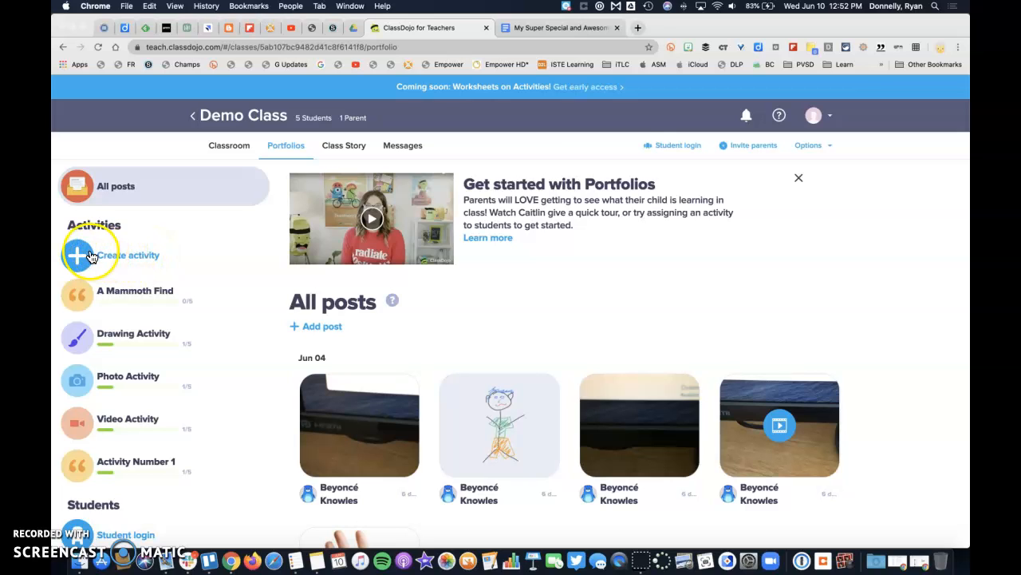
# Create a new activity with the instructions 'My really great directions!'
pyautogui.click(77, 255)
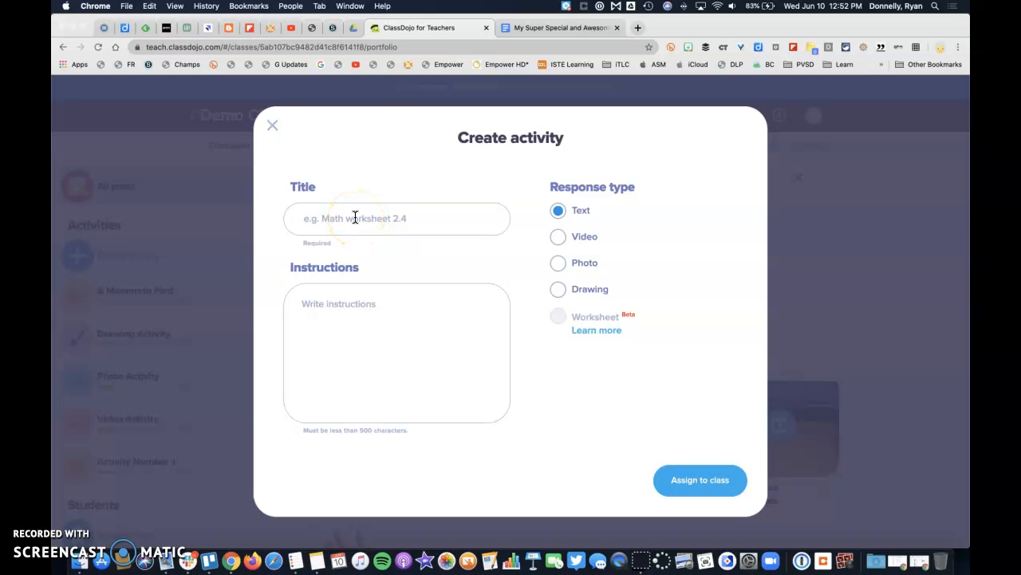
pyautogui.write('My really great directions!')
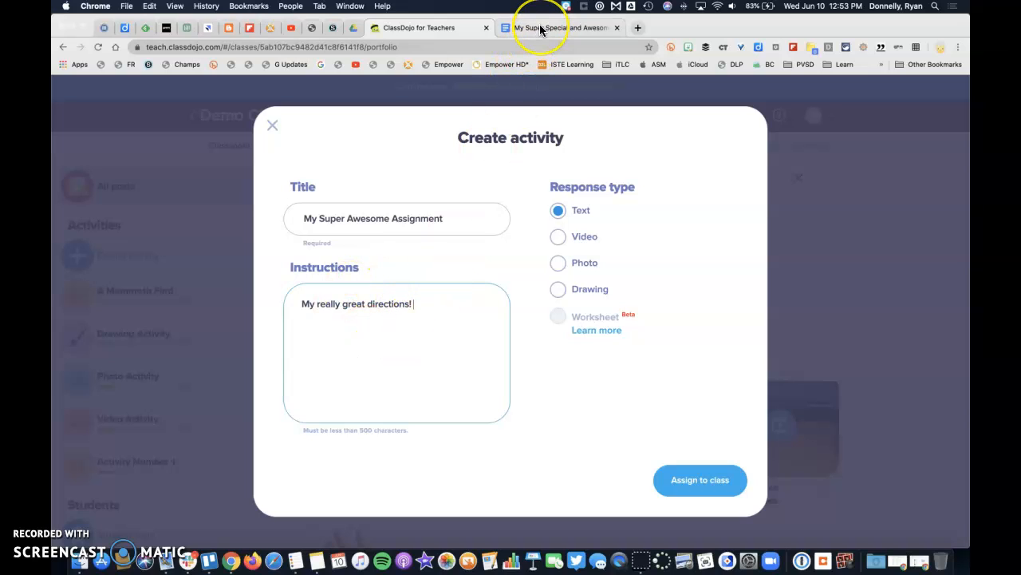
pyautogui.moveTo(562, 29)
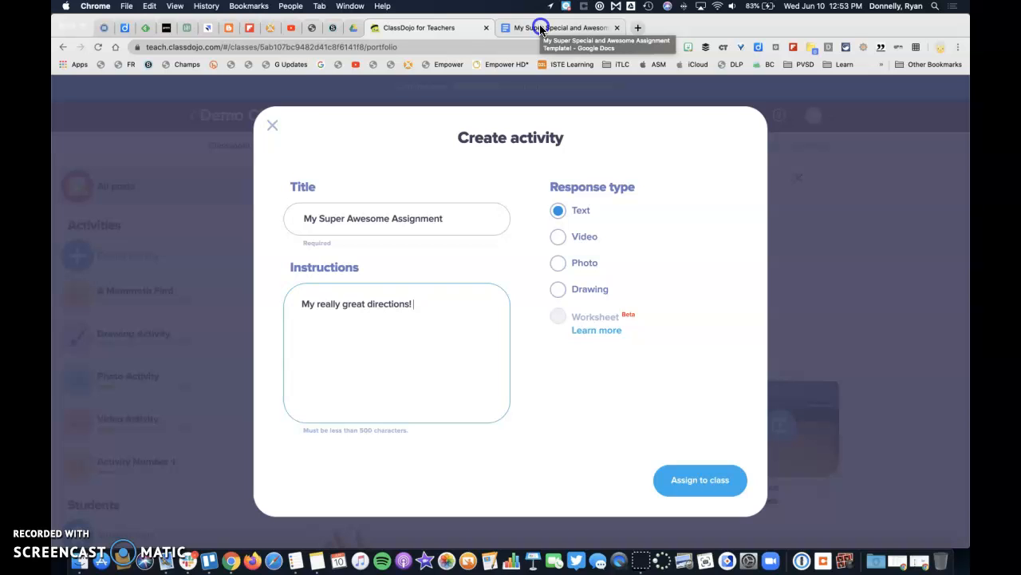
# Bring up the template document's sharing settings and its link-access options
pyautogui.click(558, 27)
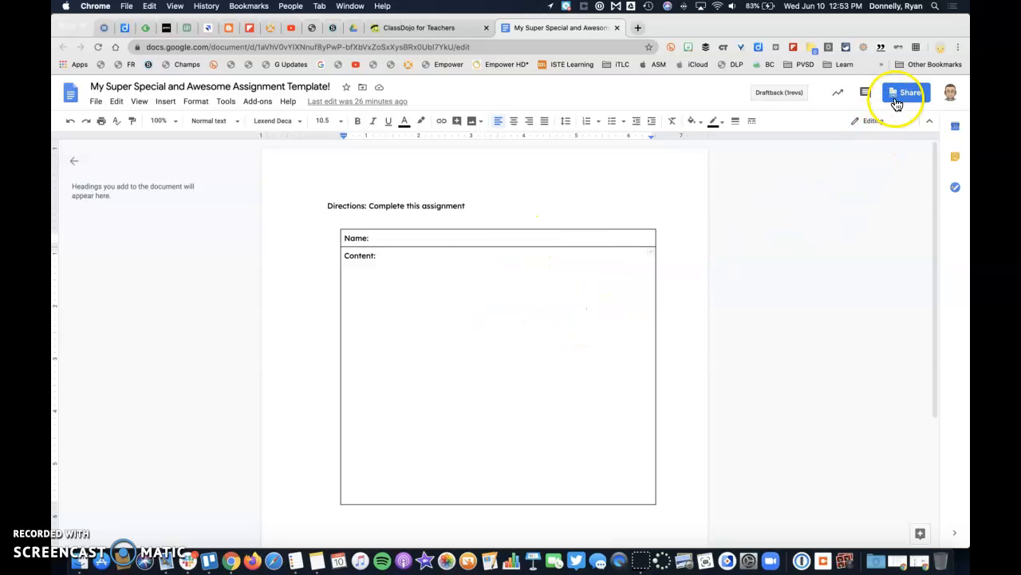
pyautogui.click(903, 91)
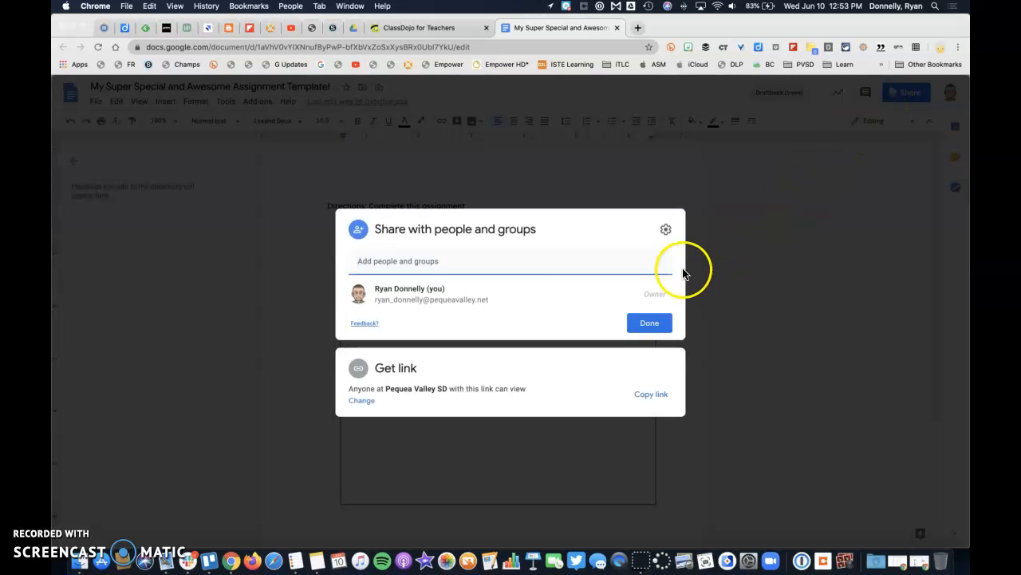
pyautogui.moveTo(388, 402)
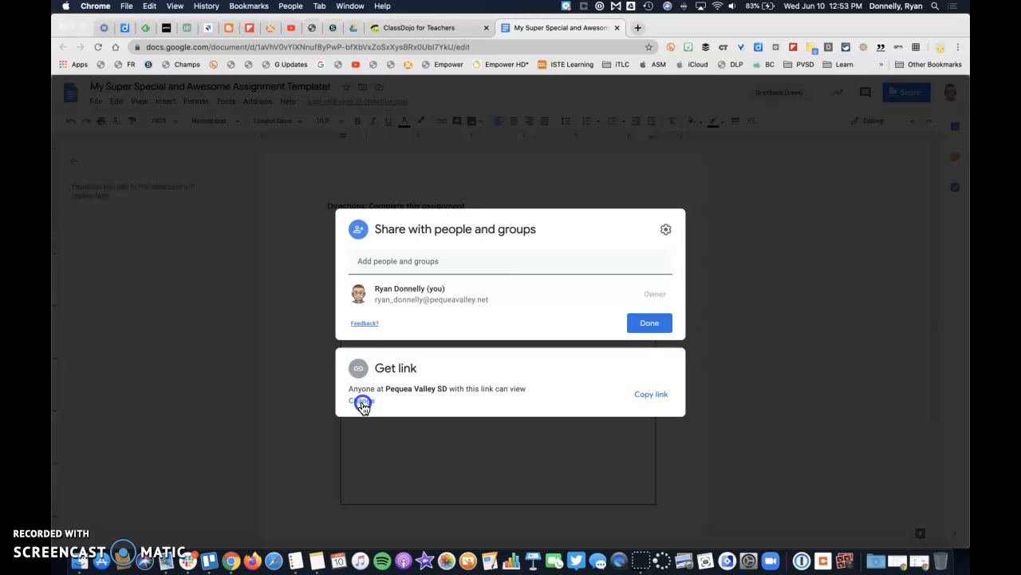
pyautogui.click(360, 401)
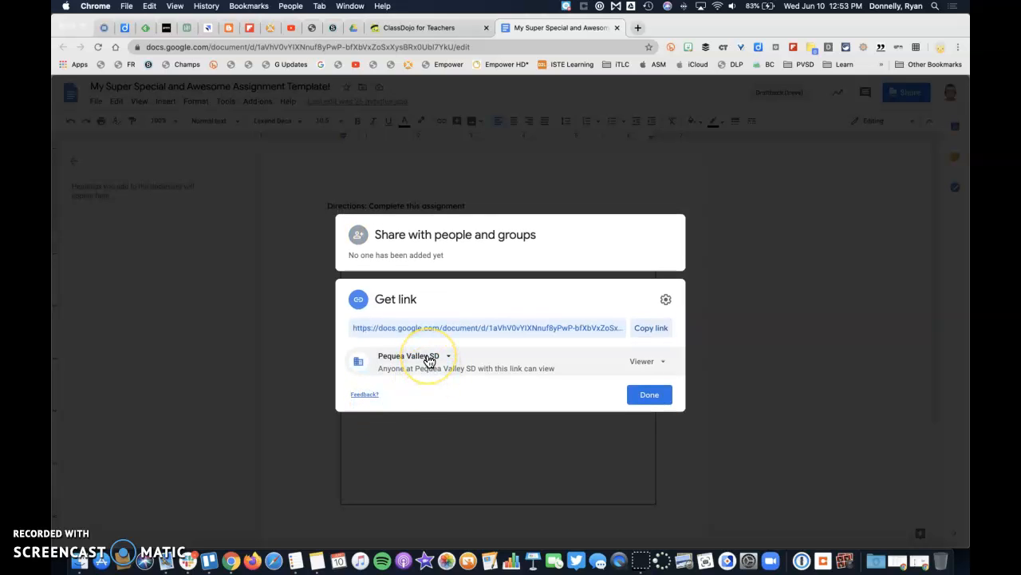
pyautogui.moveTo(620, 370)
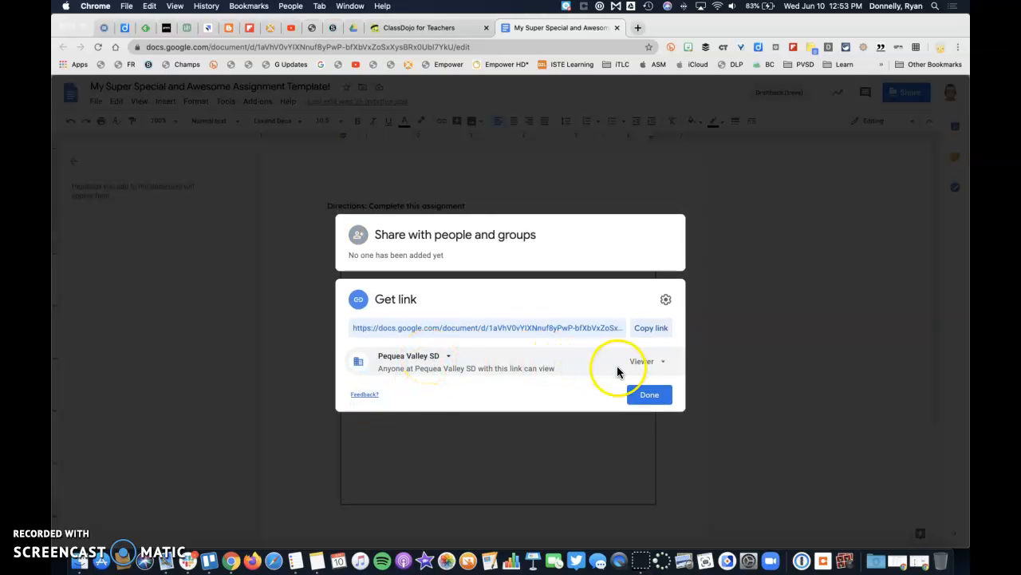
# Set link access to anyone with the link as viewer and copy the link
pyautogui.click(413, 354)
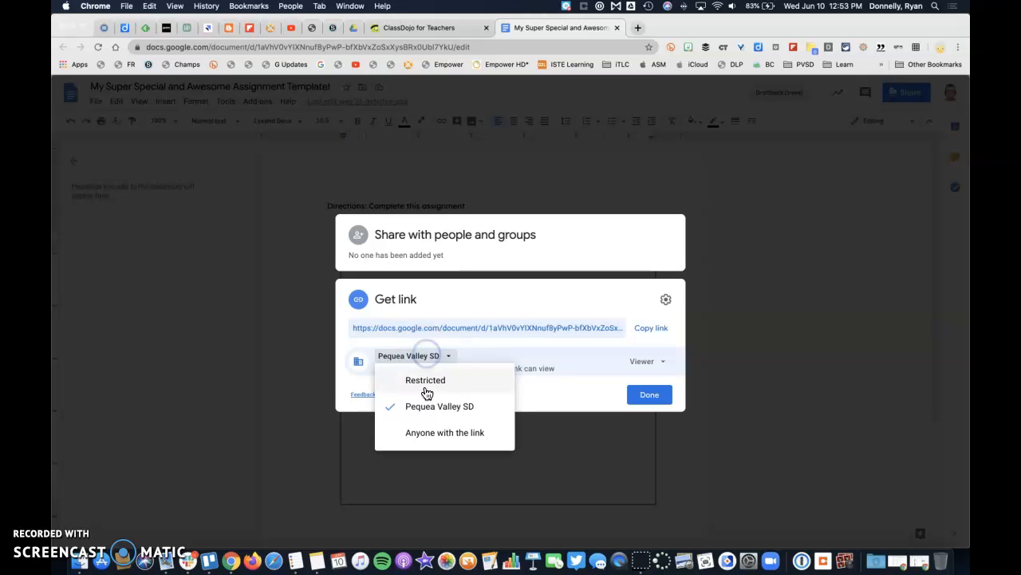
pyautogui.click(444, 431)
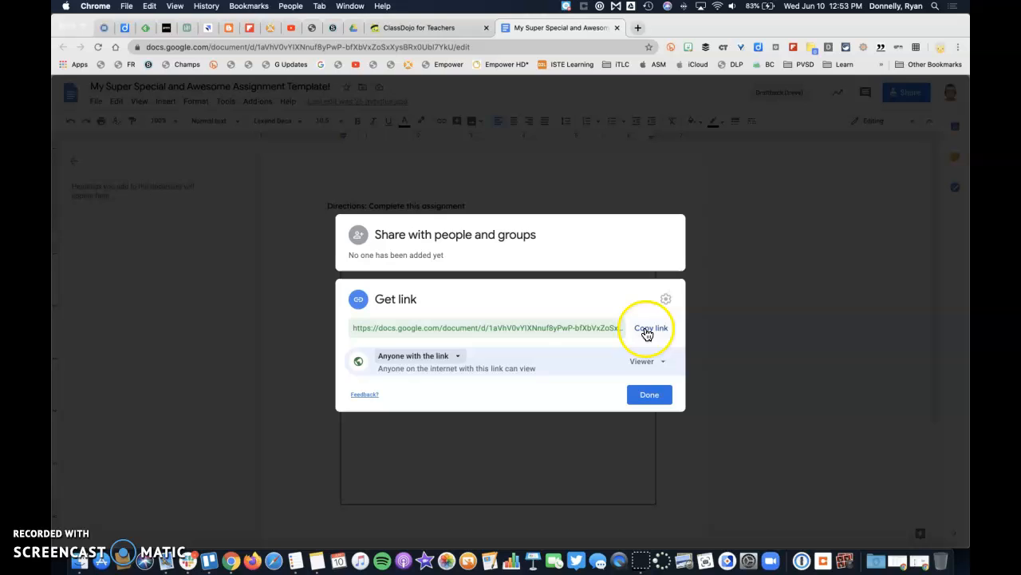
pyautogui.click(651, 327)
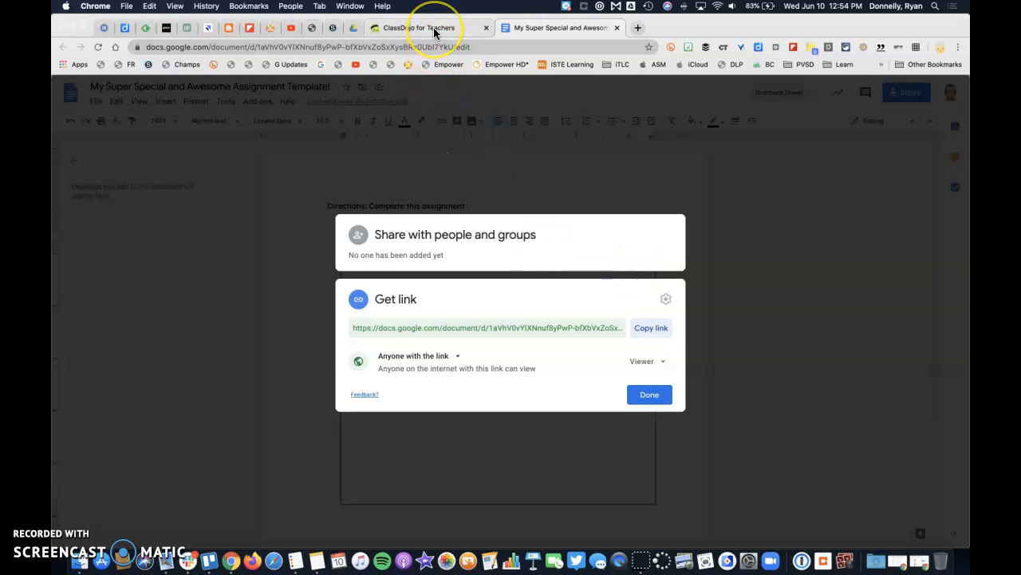
pyautogui.moveTo(431, 27)
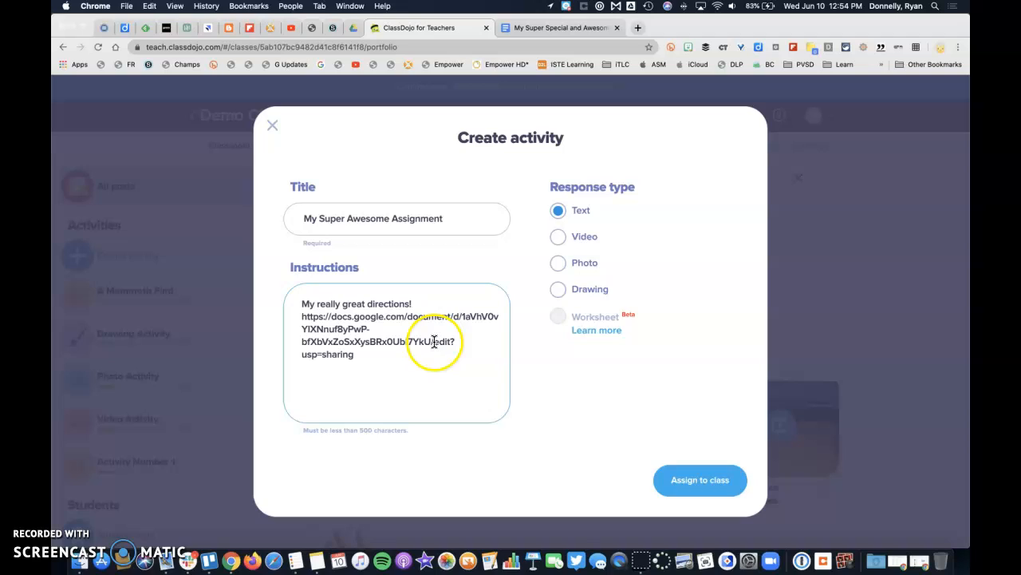
# Replace the link's edit ending with '/copy' and assign the activity to the class
pyautogui.doubleClick(443, 341)
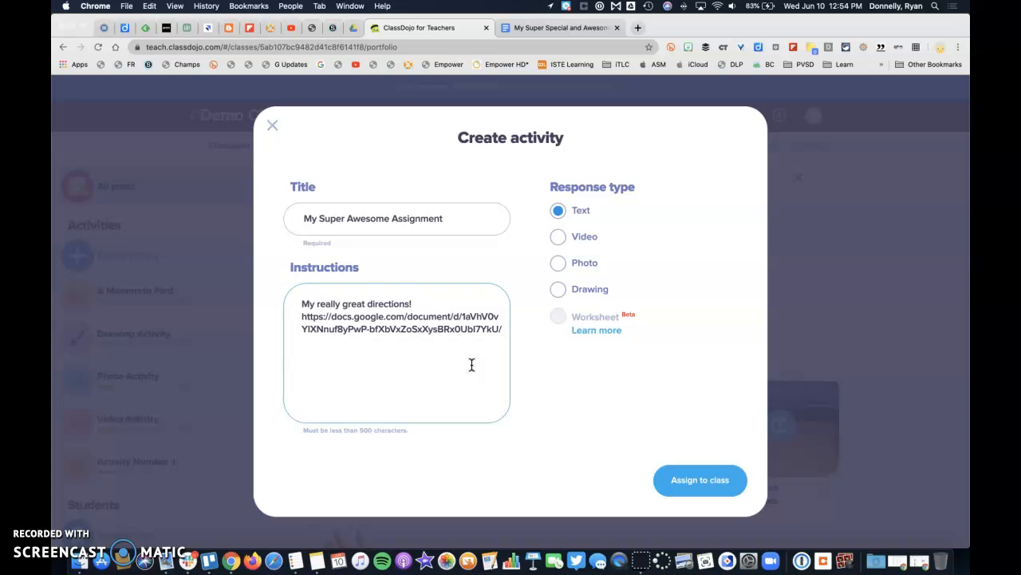
pyautogui.write('/copy')
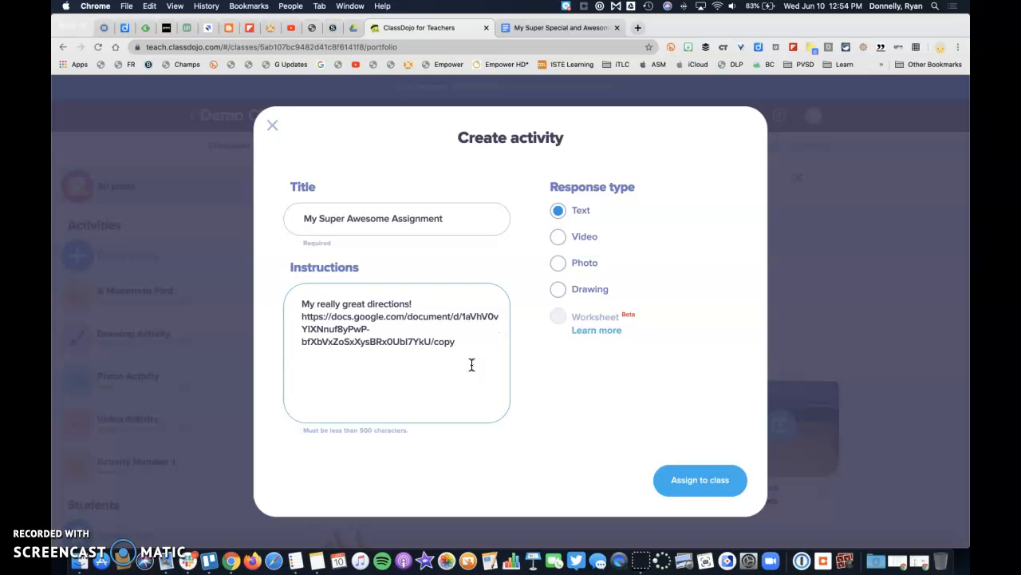
pyautogui.click(271, 124)
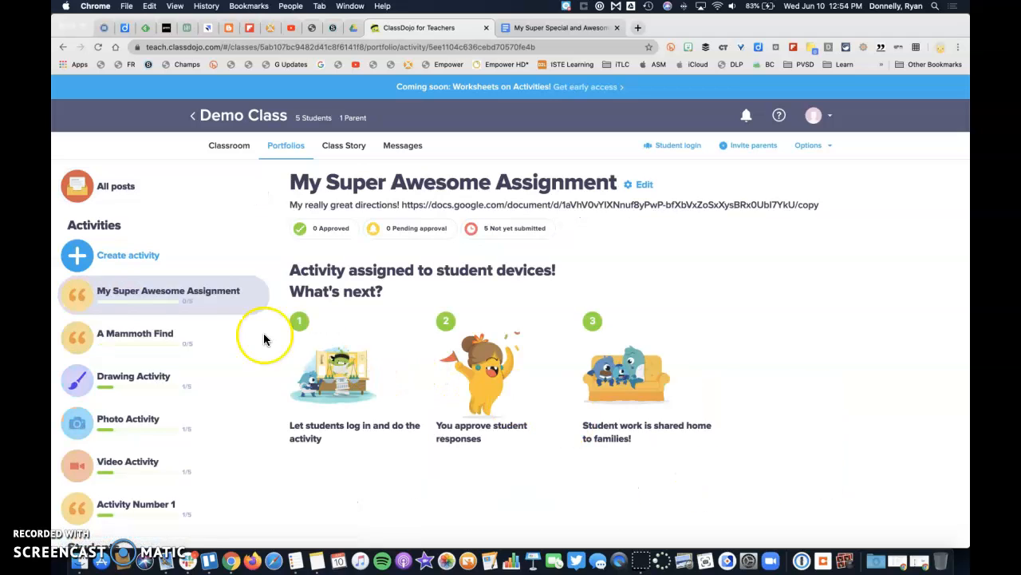
pyautogui.moveTo(573, 204)
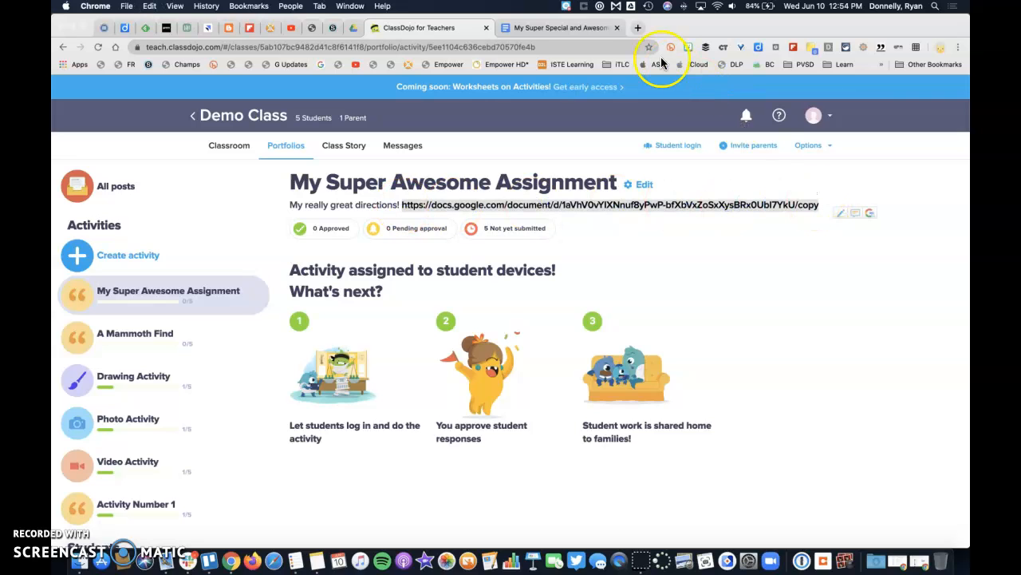
# Follow the /copy document link from the posted assignment
pyautogui.click(609, 205)
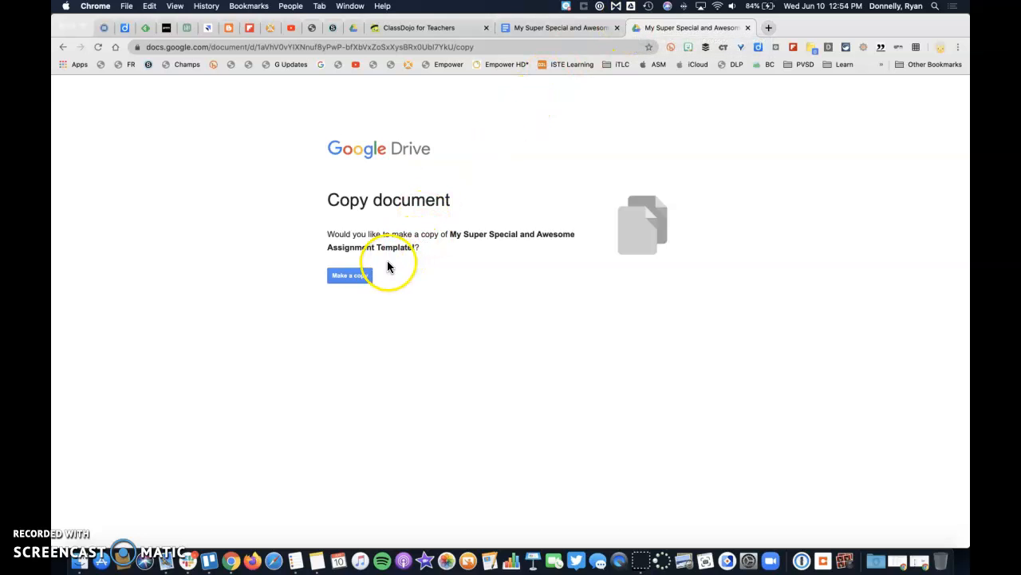
# Make a personal copy of the assignment template document
pyautogui.click(349, 275)
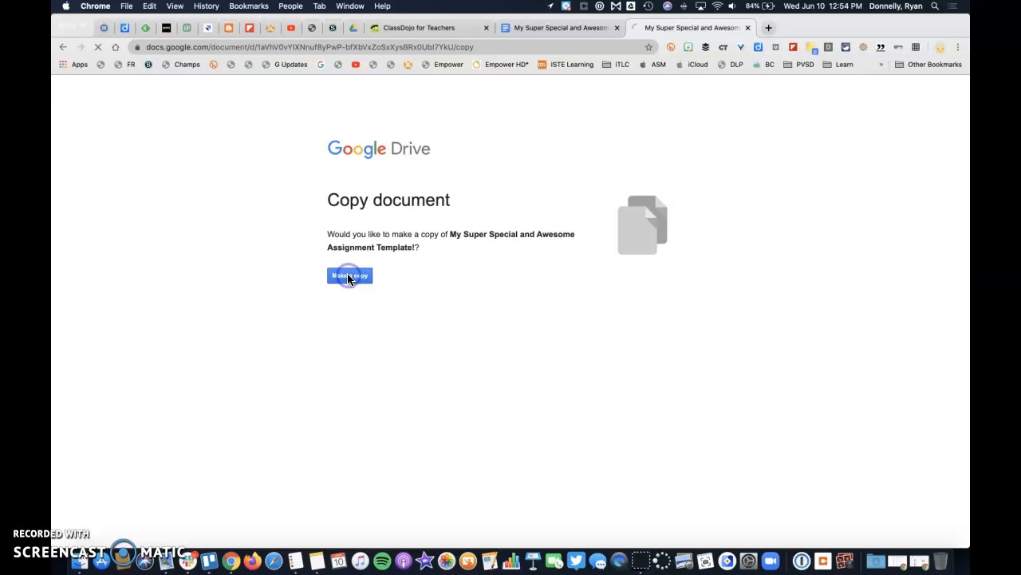
pyautogui.click(350, 275)
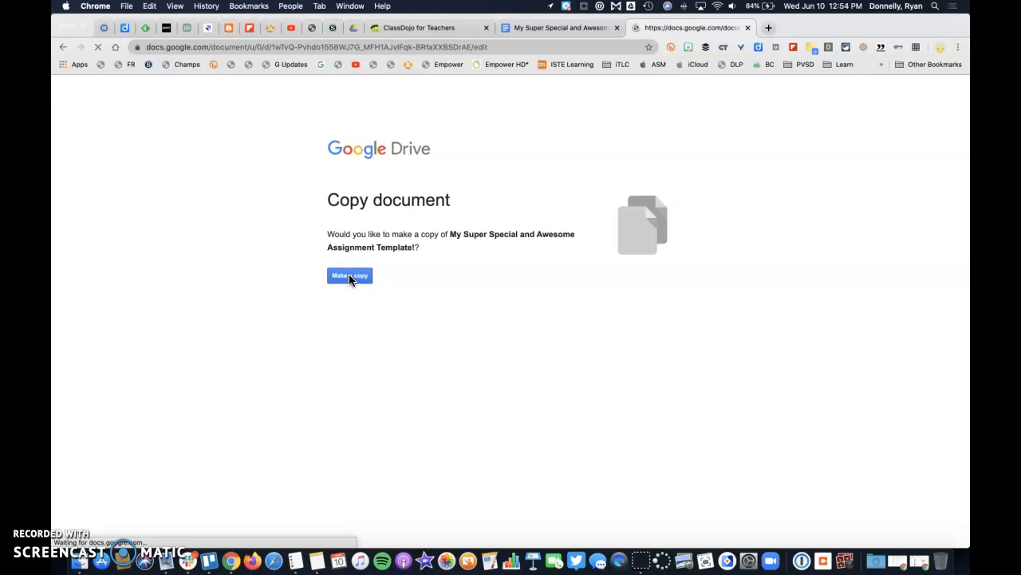
pyautogui.click(348, 274)
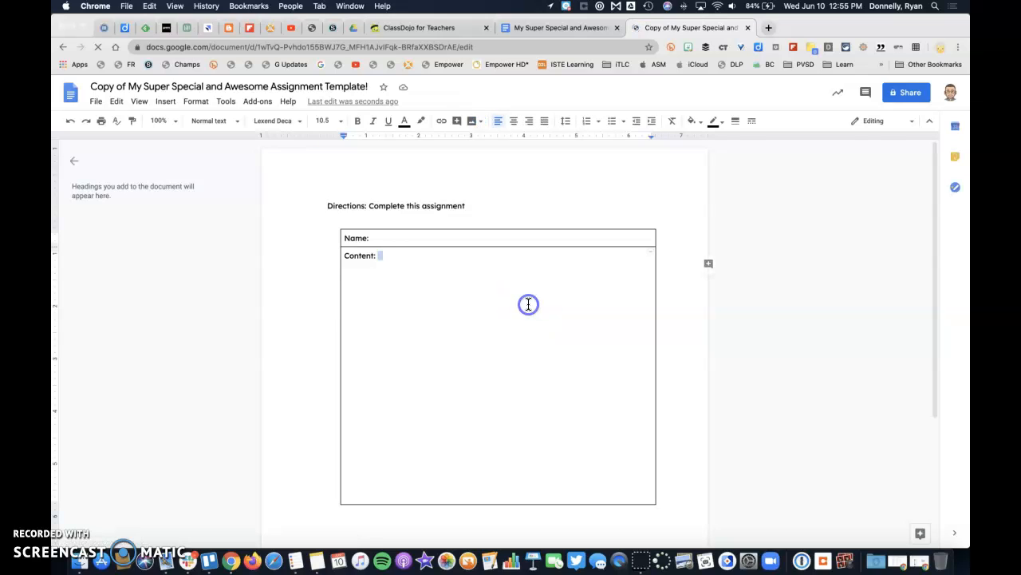
# Fill Content with 'I can edit this document!' and return to the ClassDojo assignment
pyautogui.write('I can')
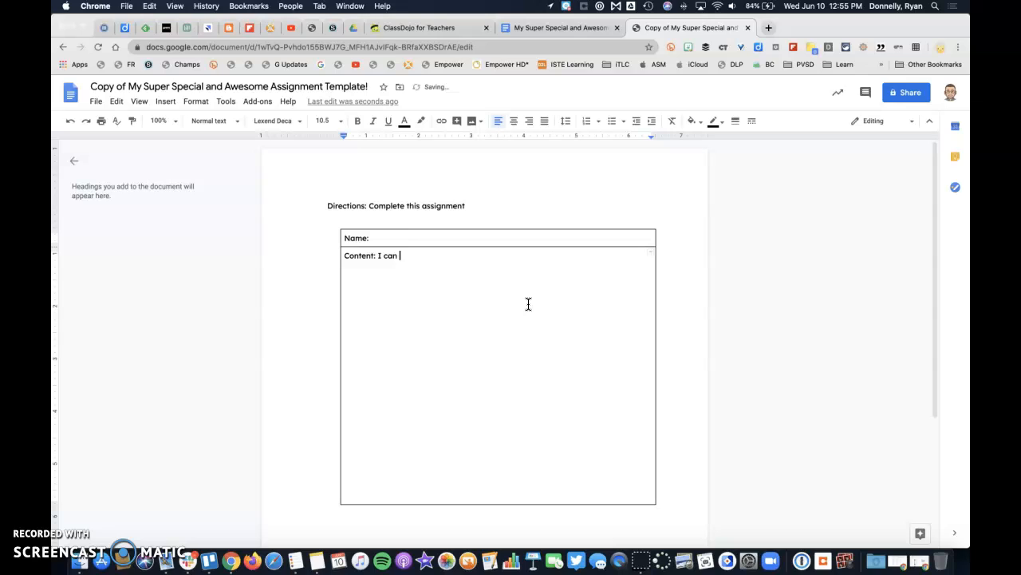
pyautogui.write('edit this document!')
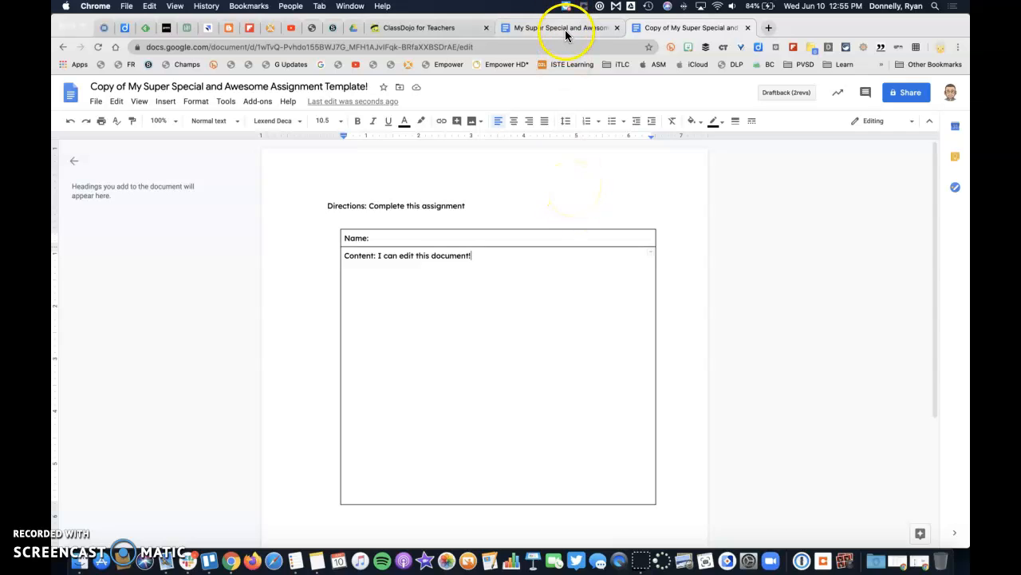
pyautogui.click(418, 28)
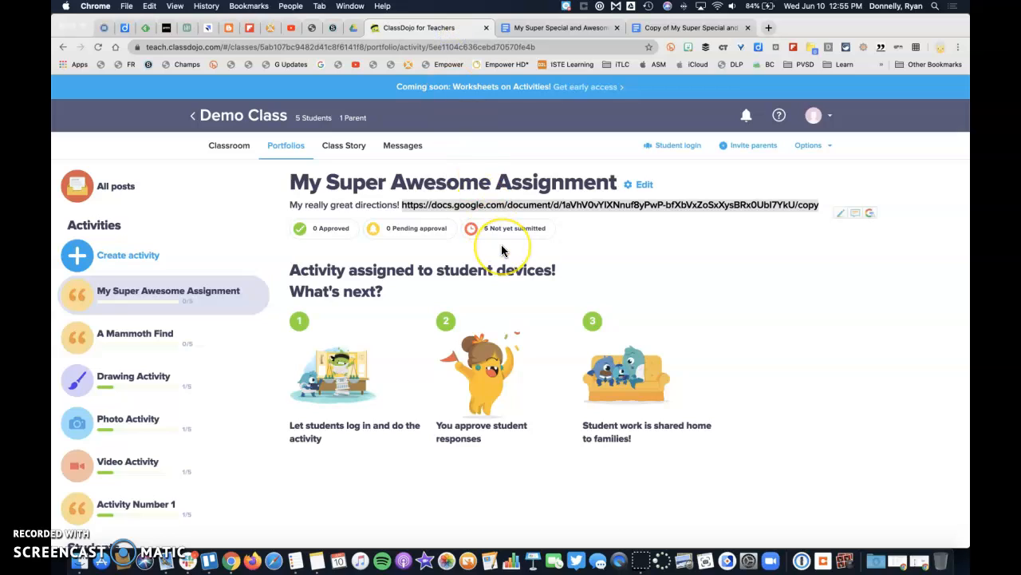